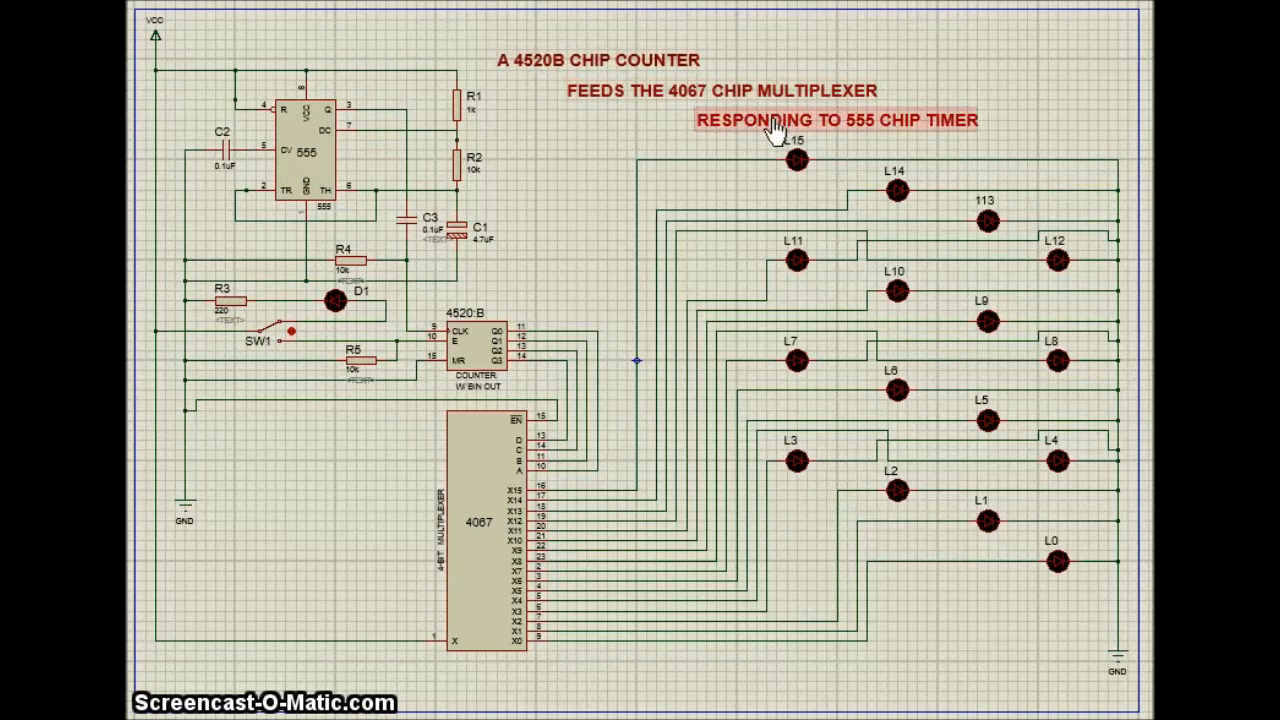
mouse_move(812, 144)
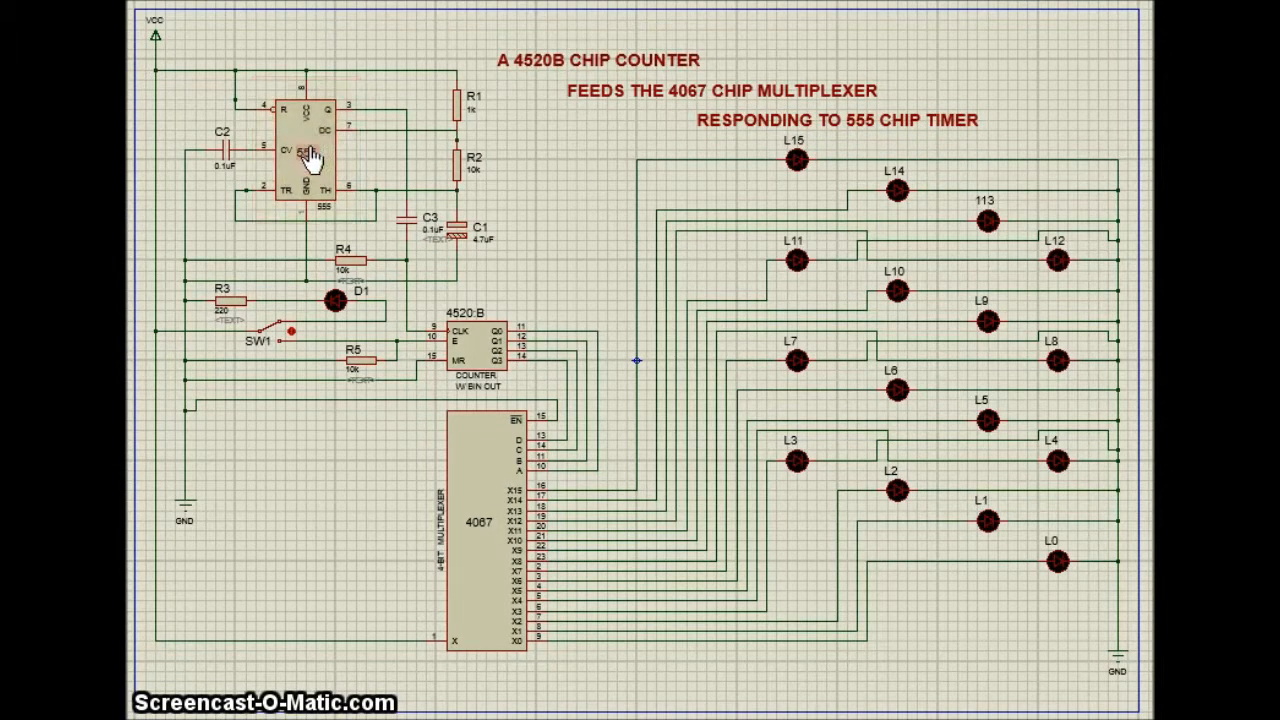
left_click(308, 150)
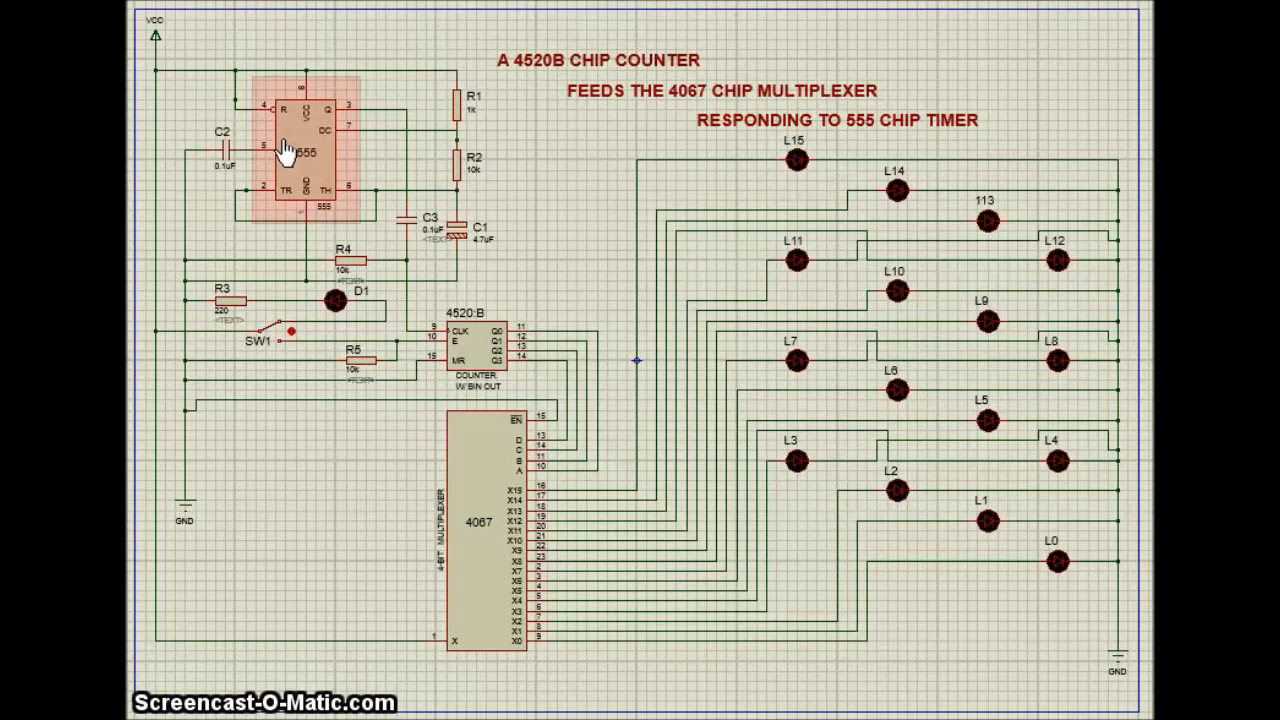
mouse_move(292, 184)
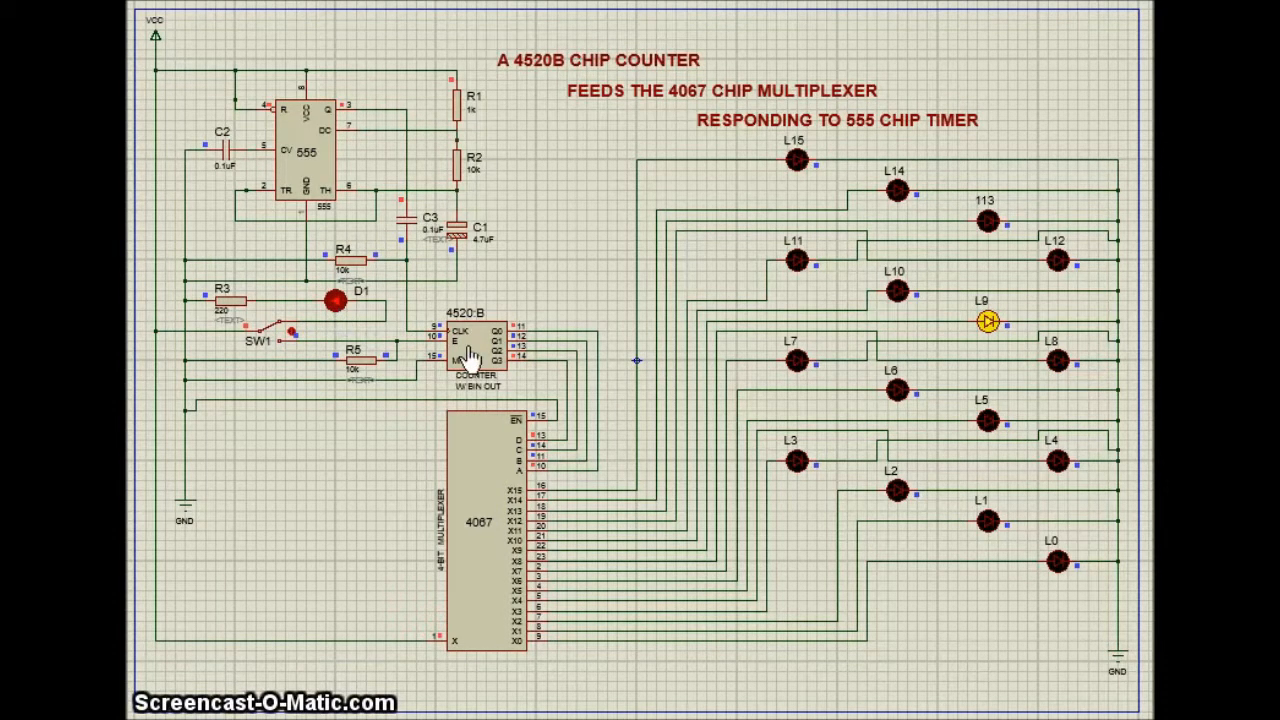
mouse_move(524, 364)
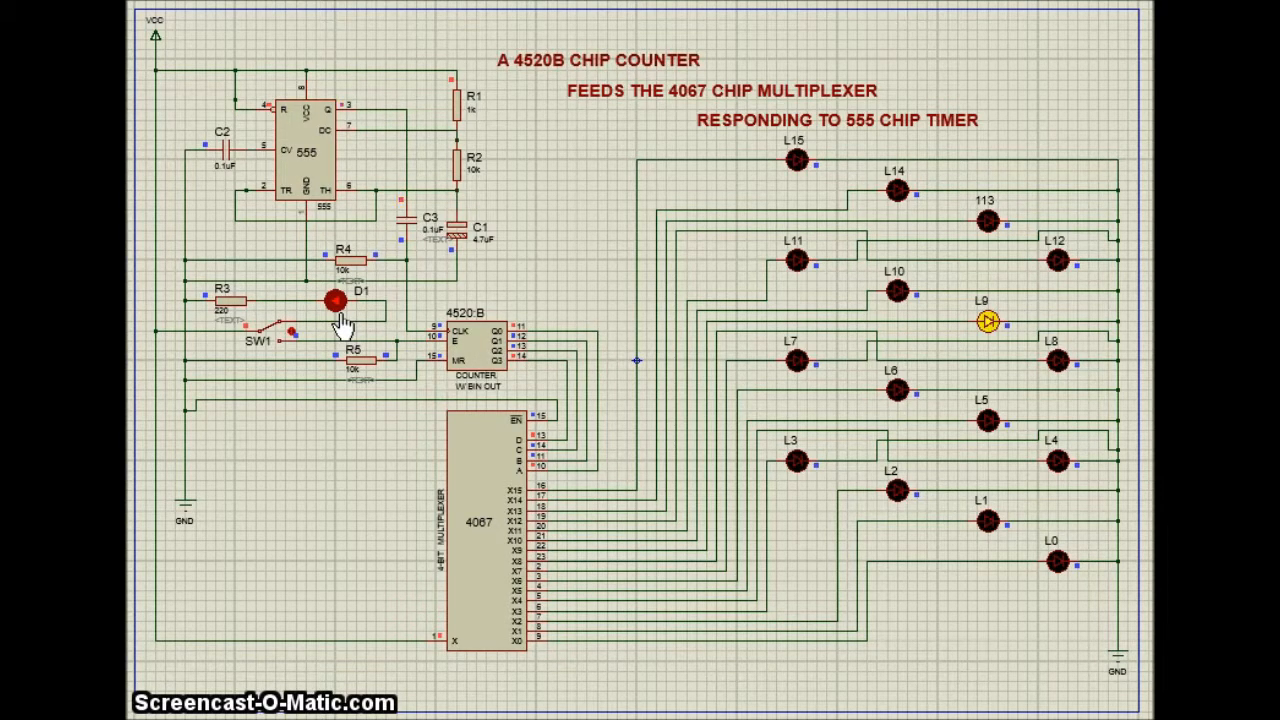
mouse_move(990, 344)
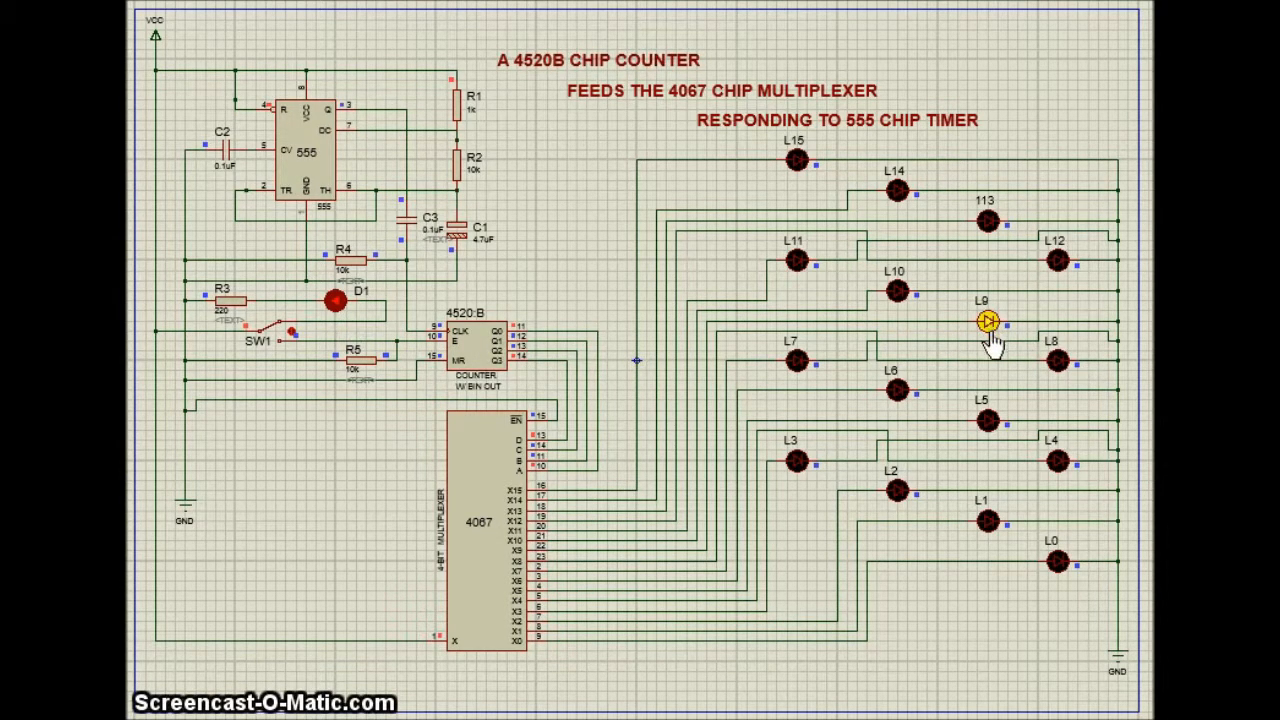
mouse_move(992, 352)
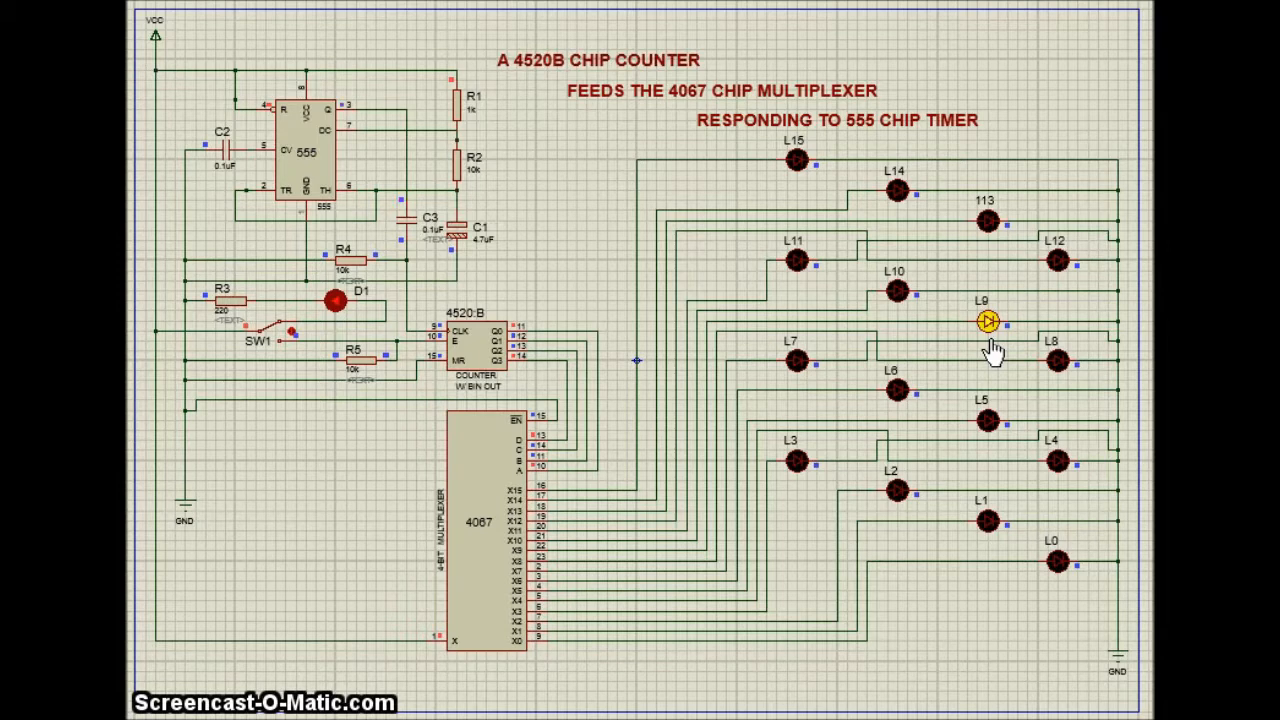
mouse_move(524, 340)
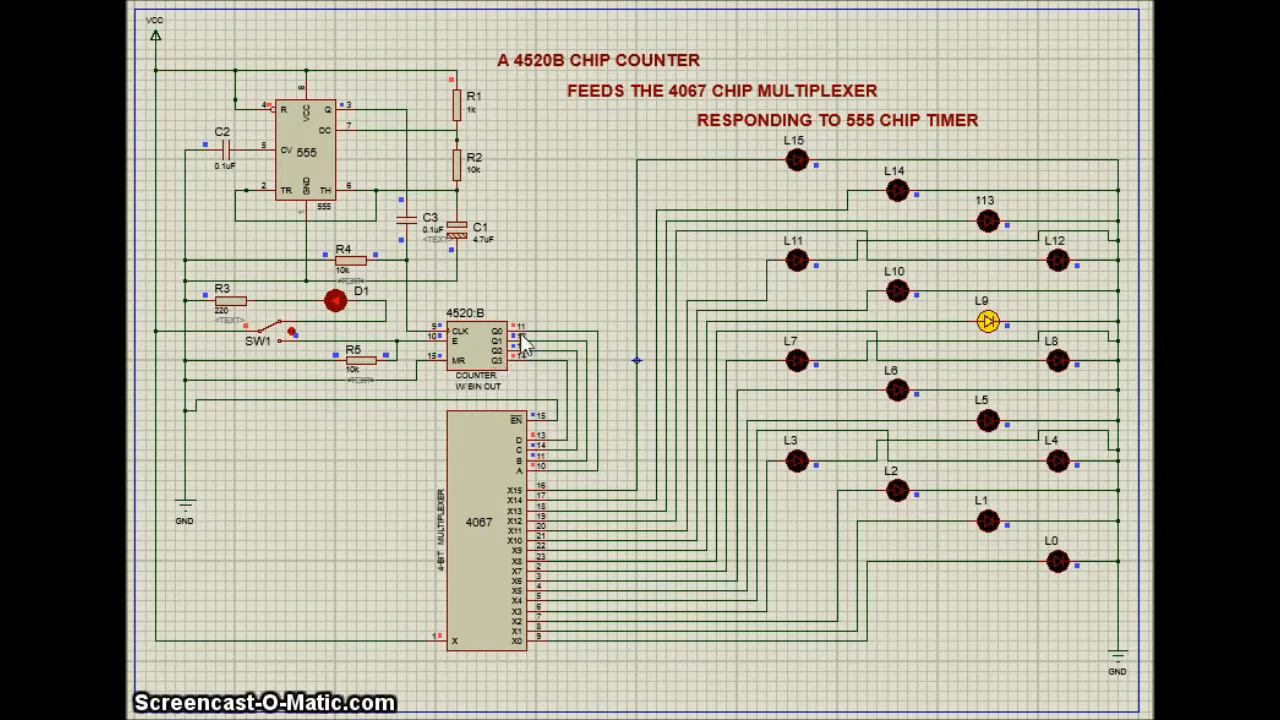
mouse_move(538, 464)
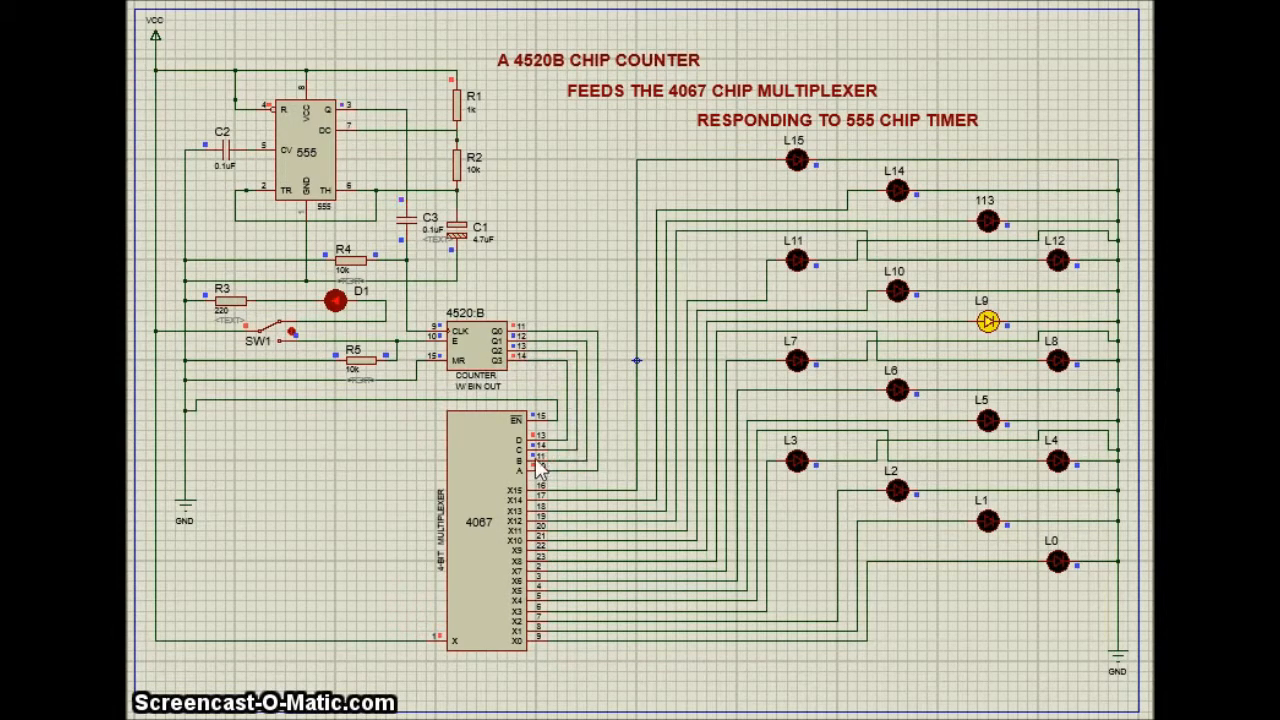
mouse_move(584, 420)
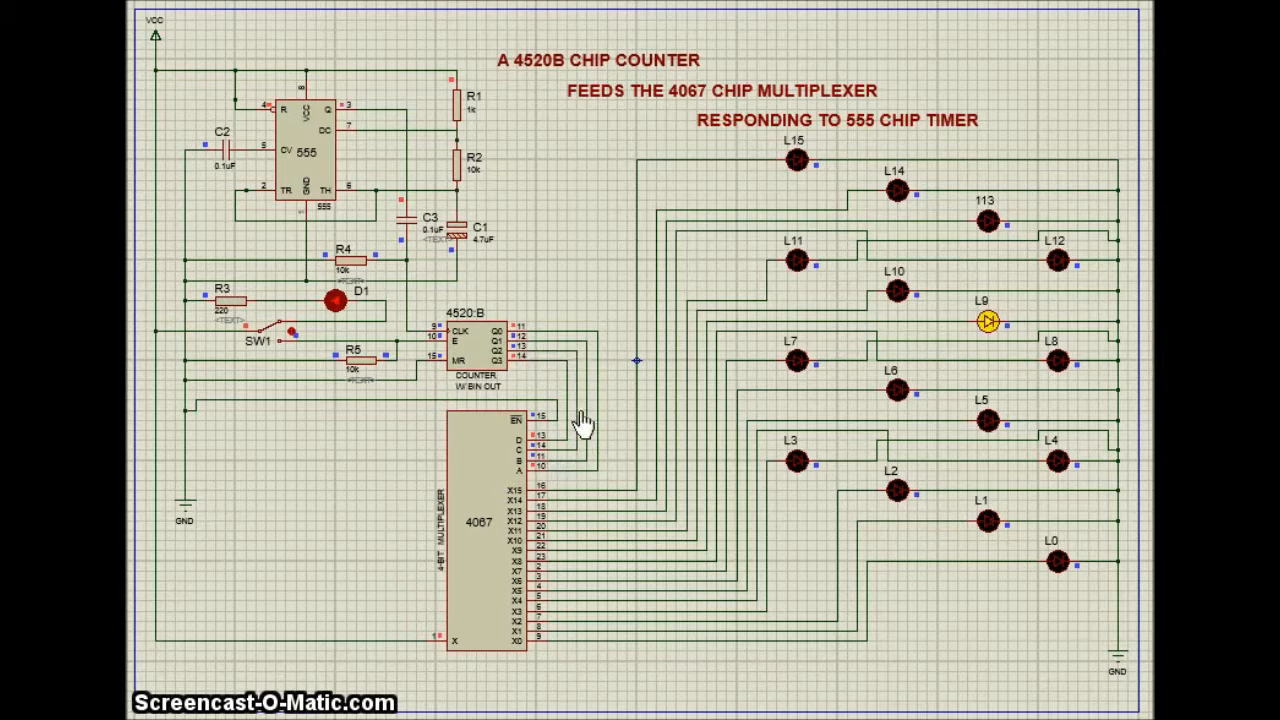
mouse_move(510, 590)
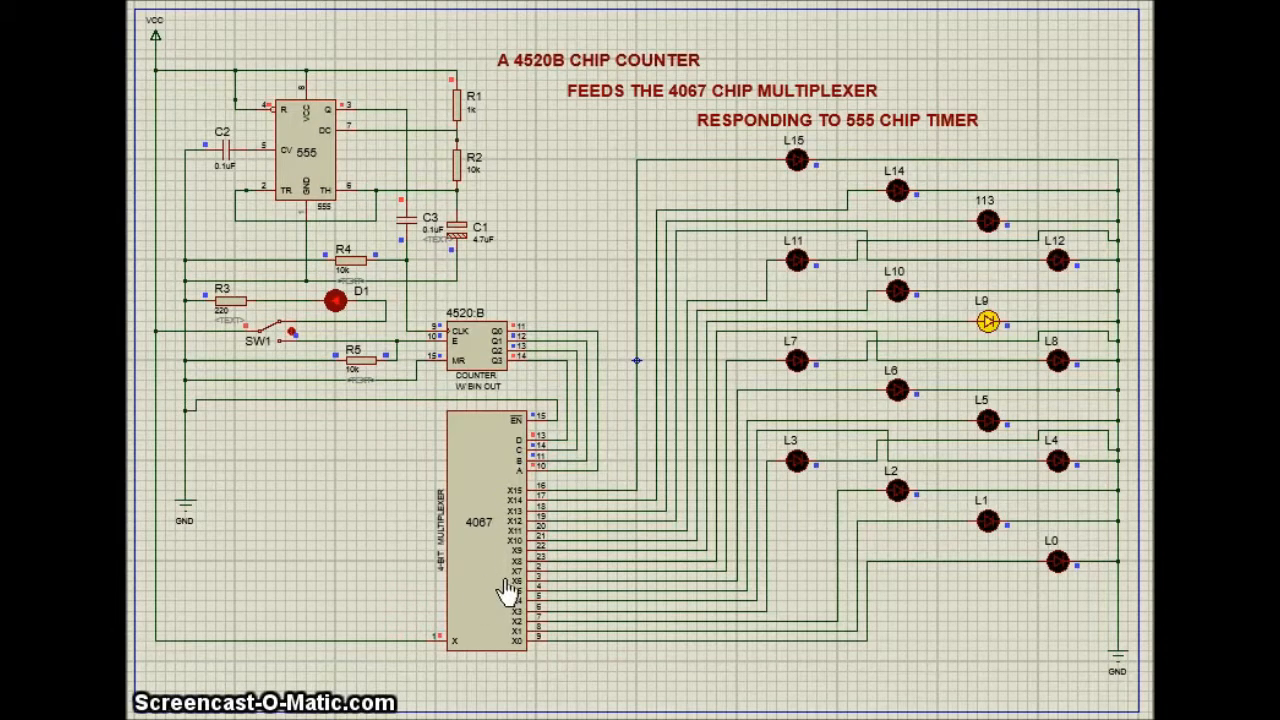
mouse_move(816, 350)
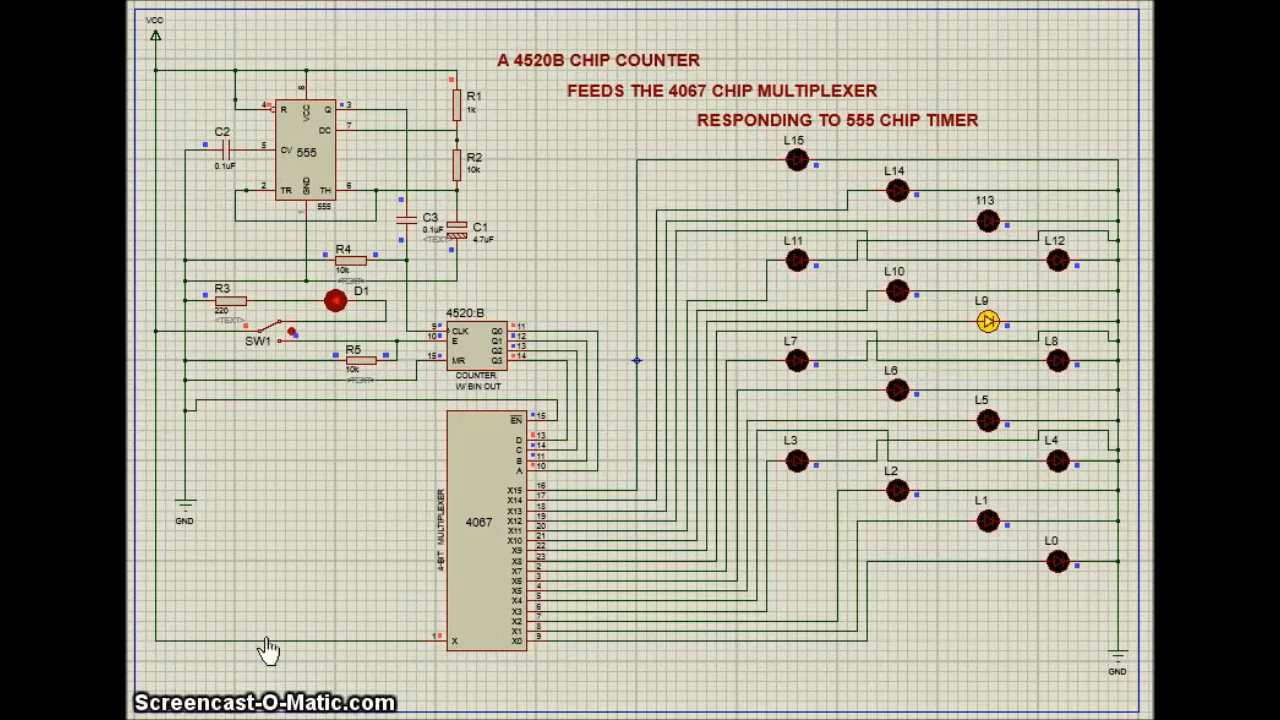
mouse_move(144, 516)
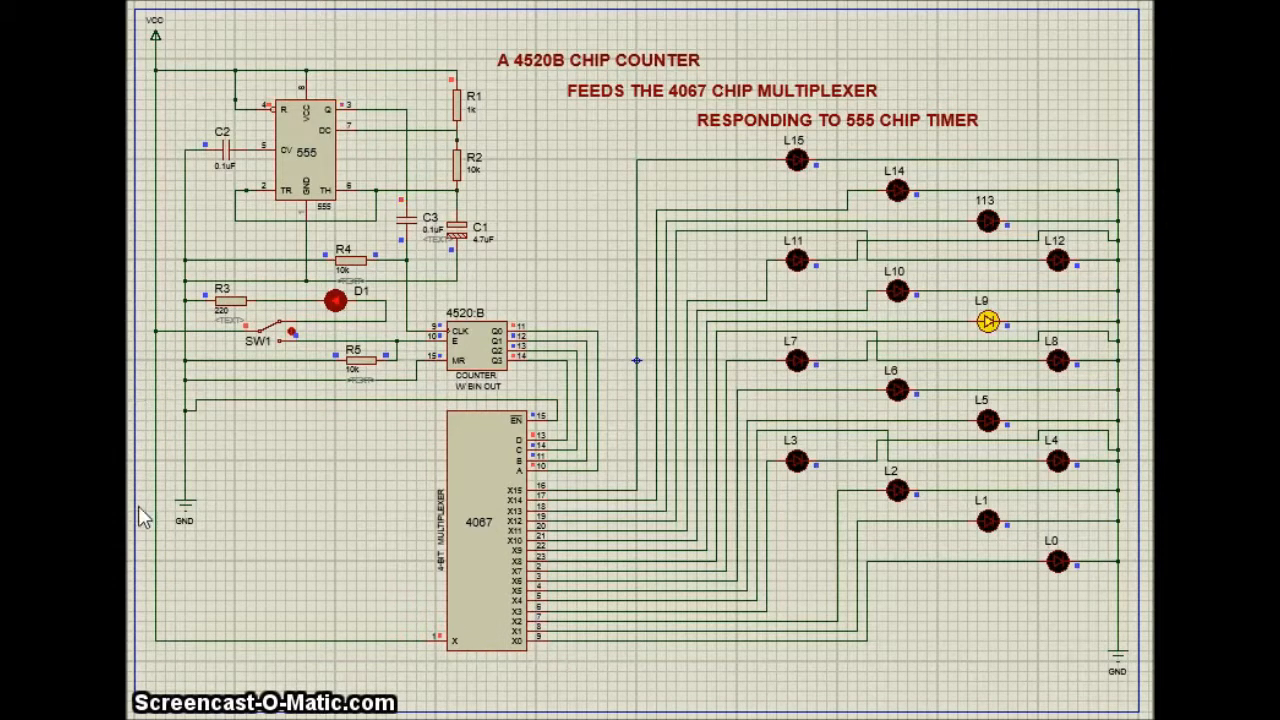
mouse_move(510, 504)
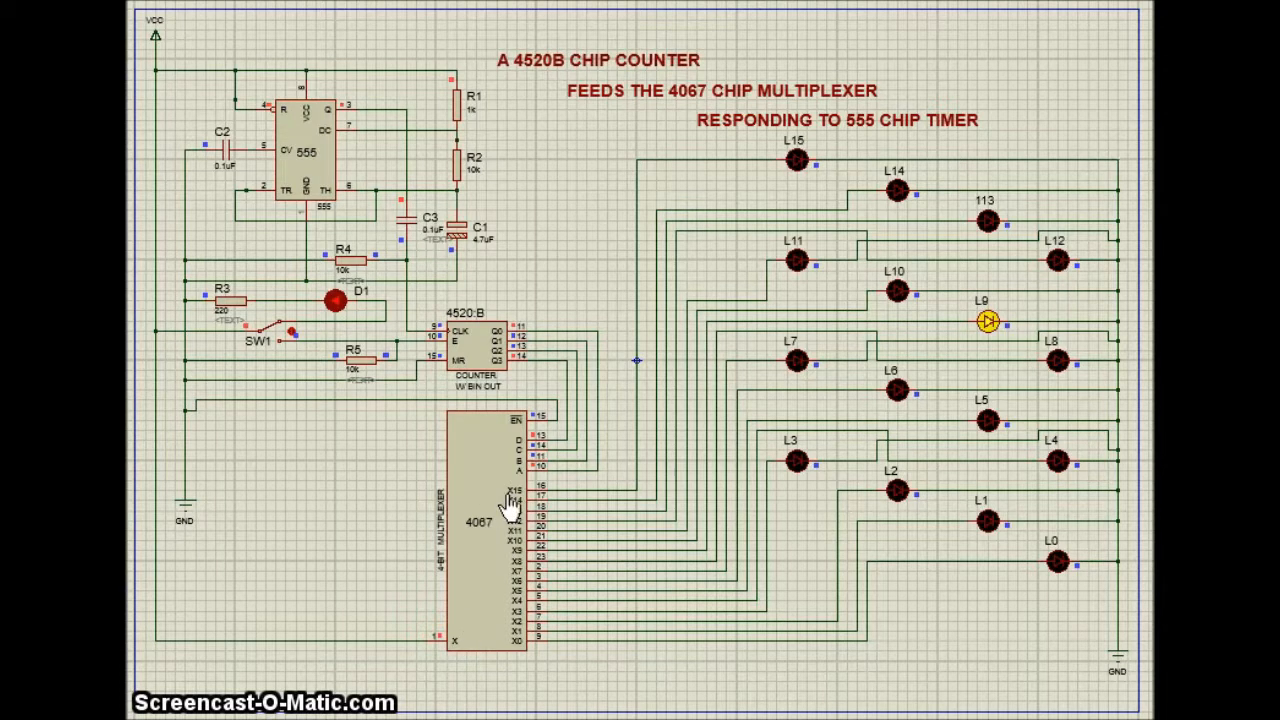
mouse_move(910, 330)
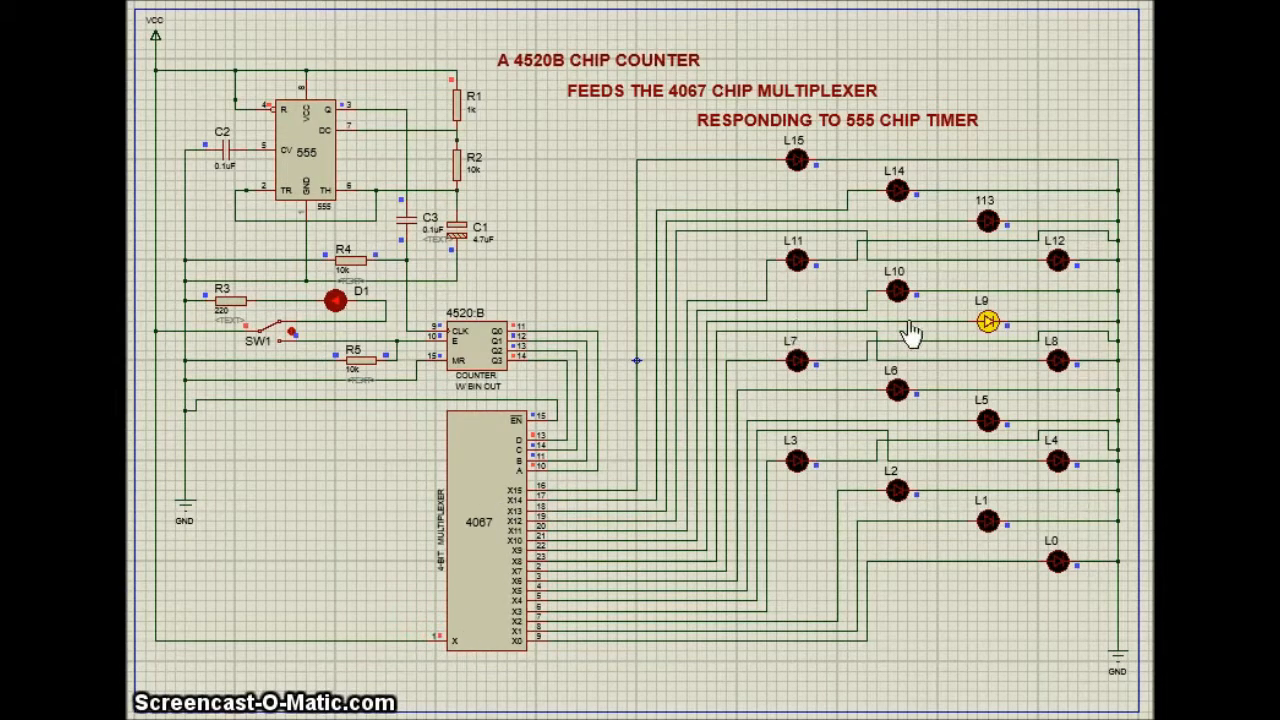
mouse_move(1118, 376)
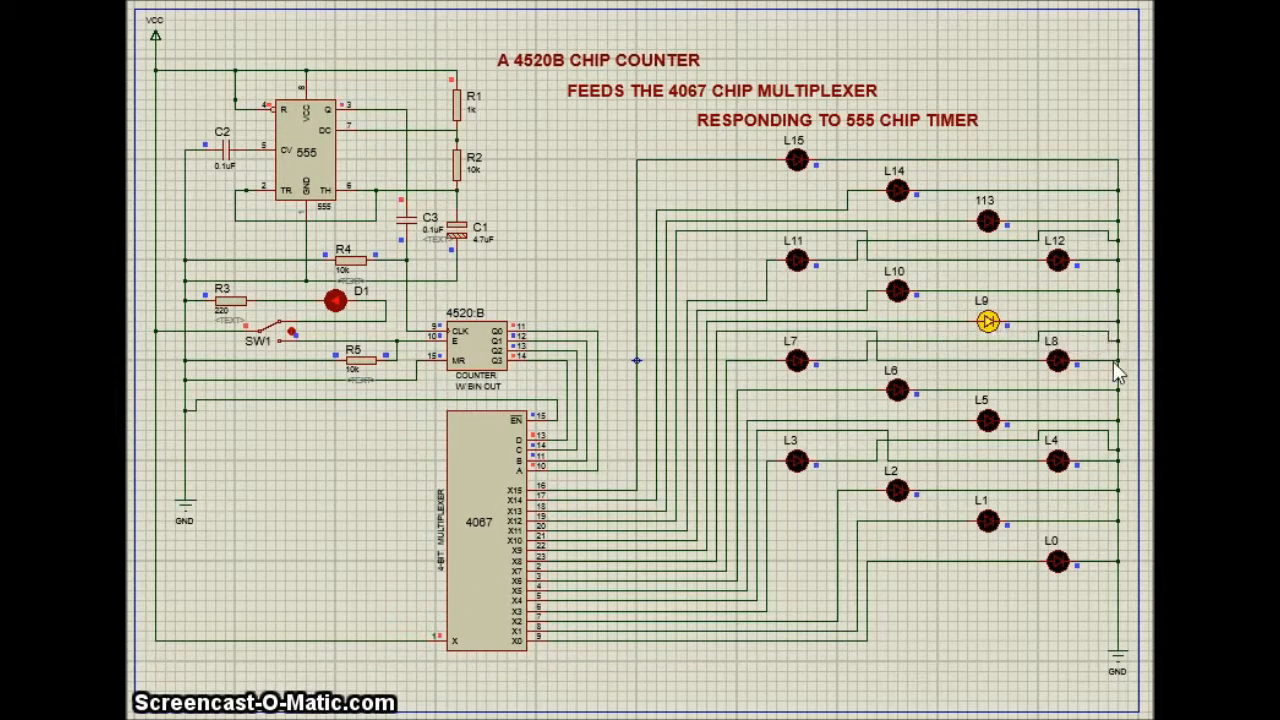
mouse_move(500, 584)
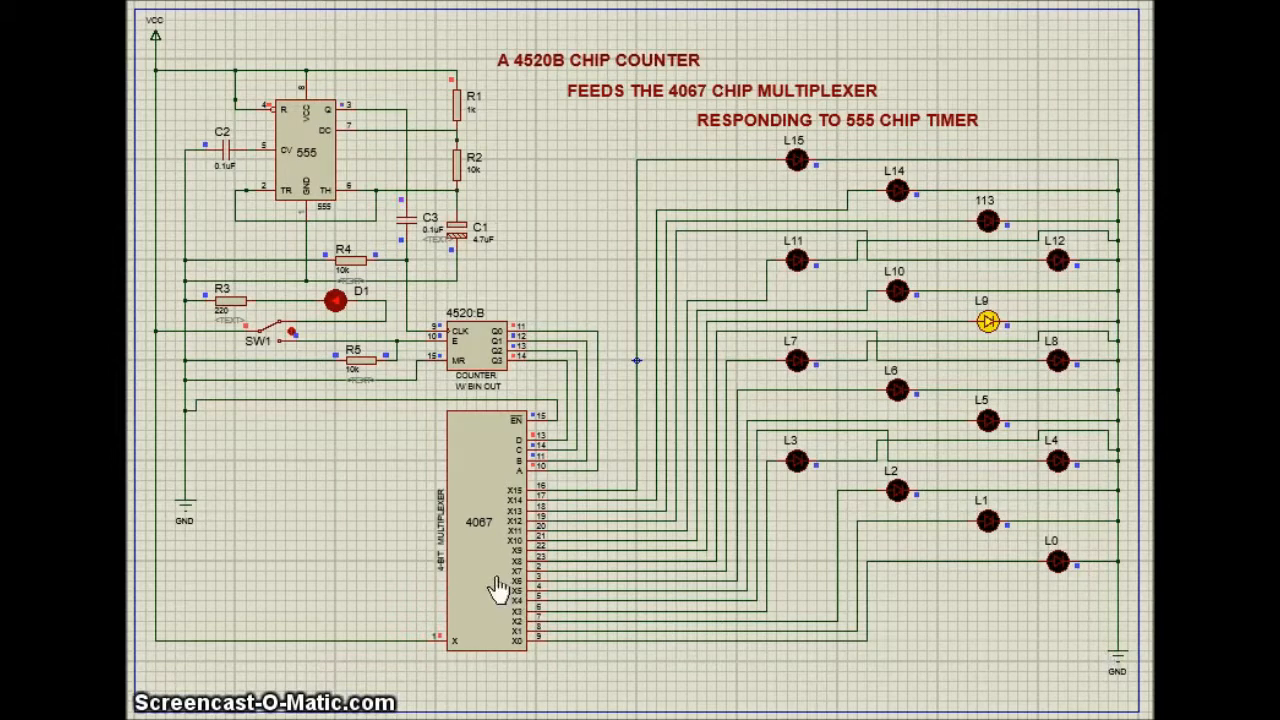
mouse_move(490, 550)
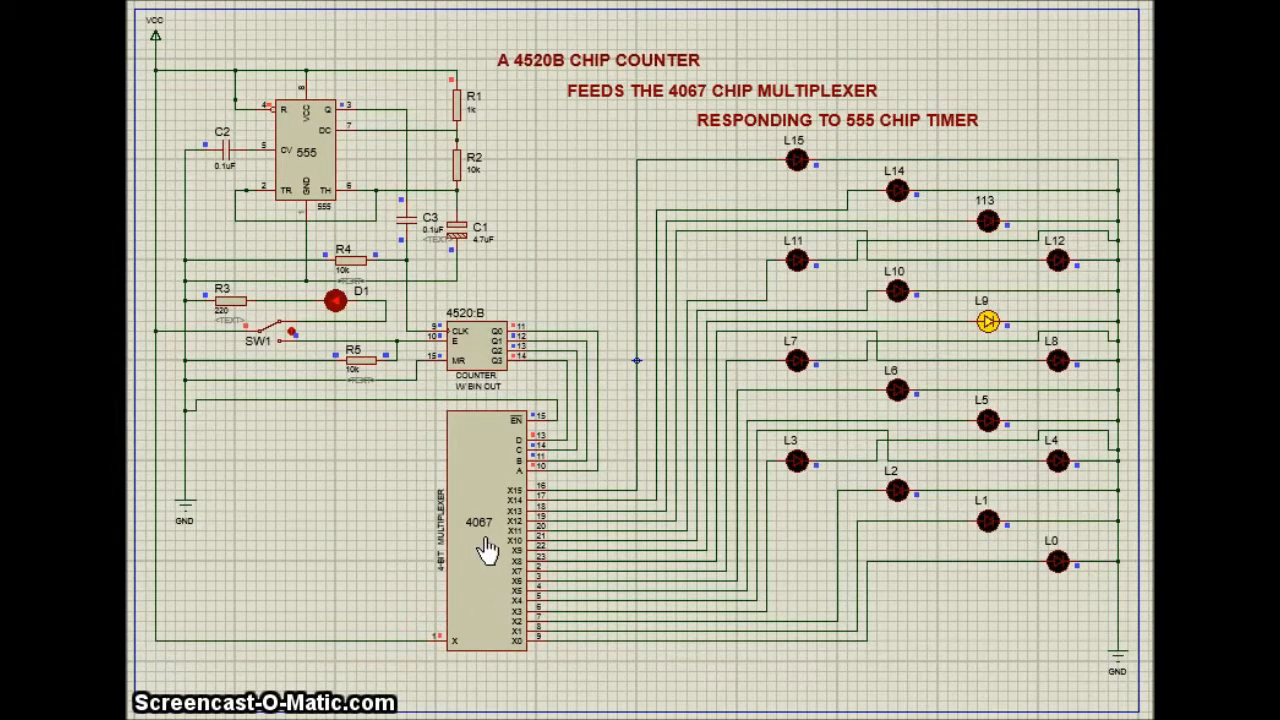
mouse_move(524, 560)
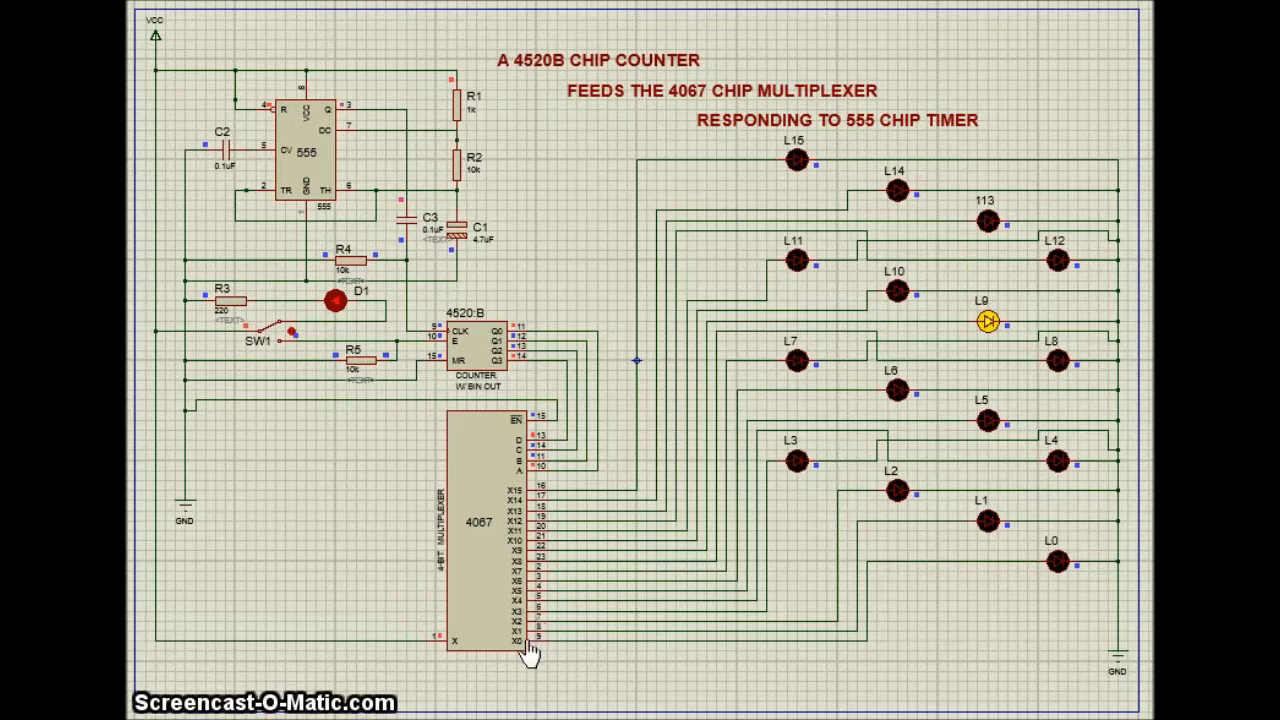
mouse_move(524, 680)
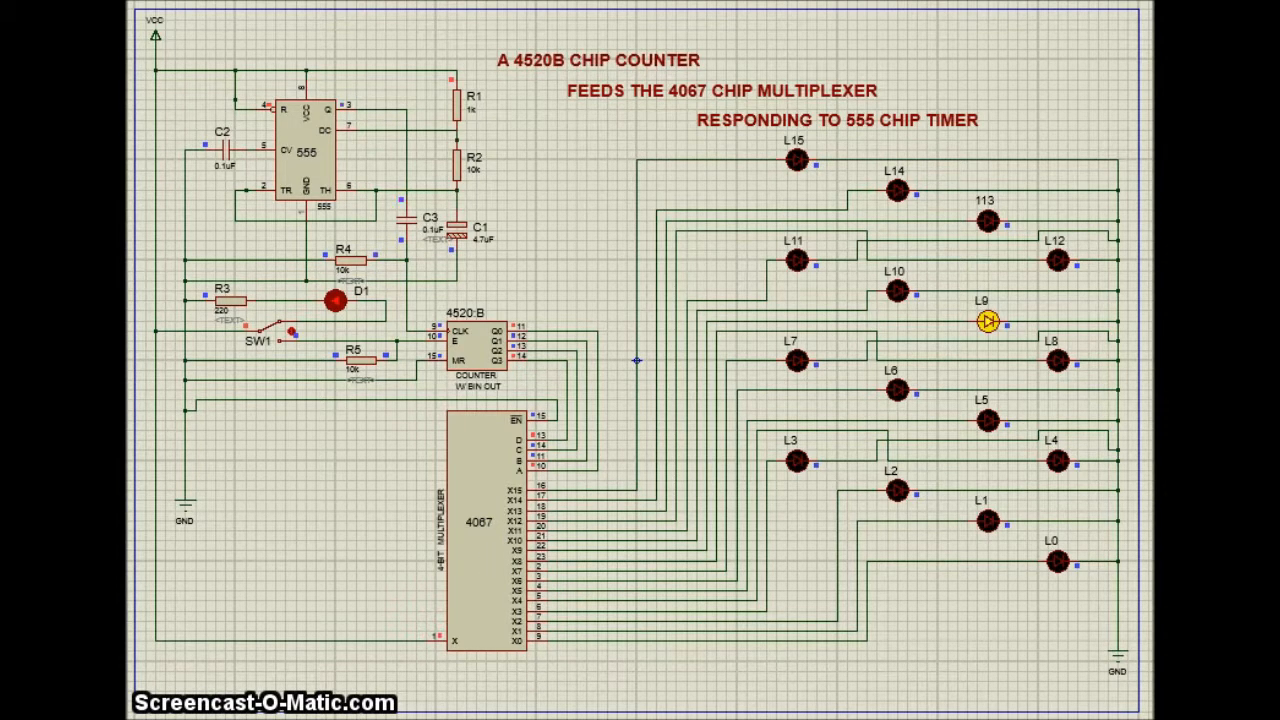